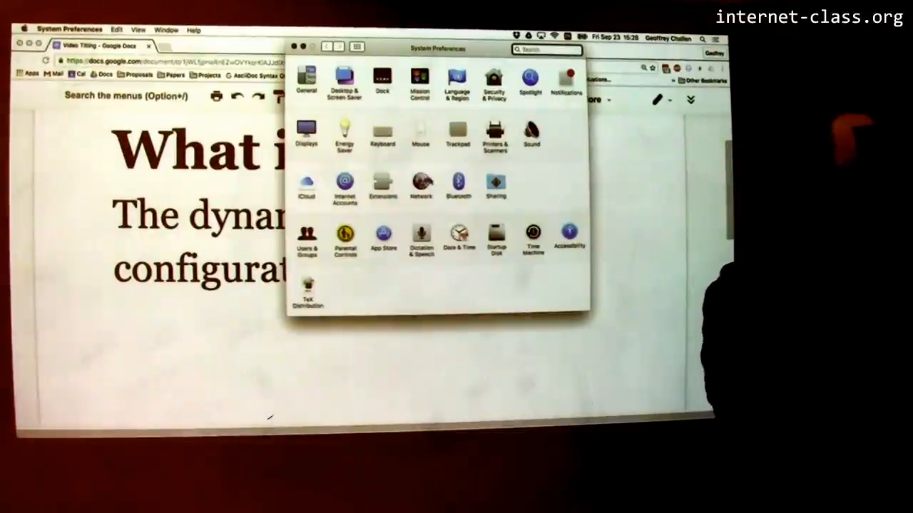
# Open Network preferences and show the Wi-Fi advanced settings with its preferred networks list.
pyautogui.write('1')
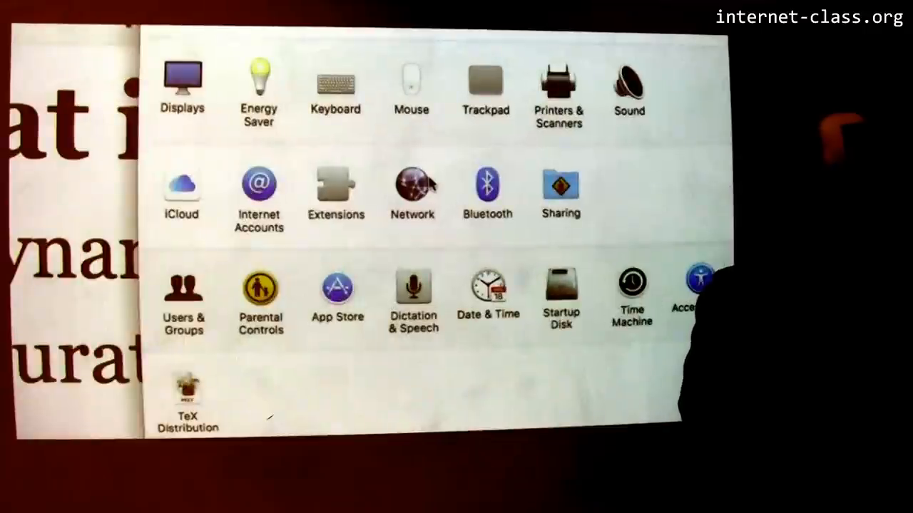
pyautogui.click(412, 186)
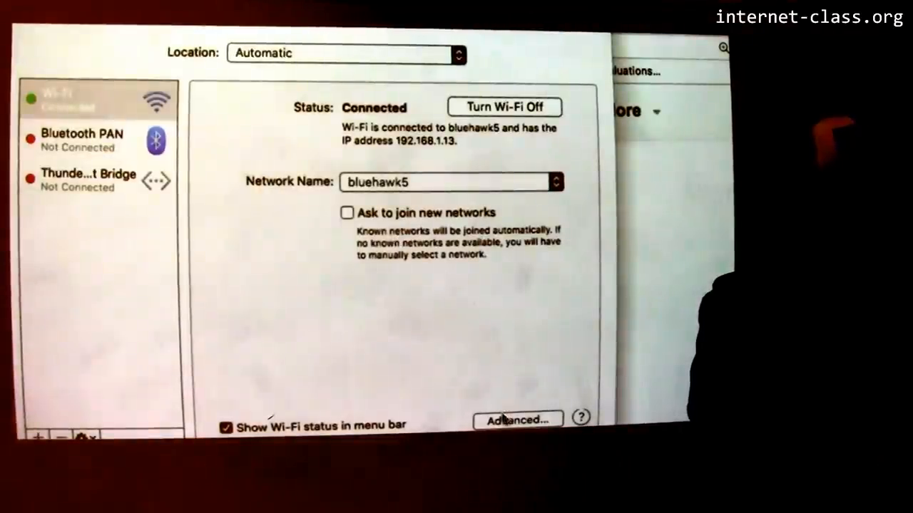
pyautogui.click(517, 419)
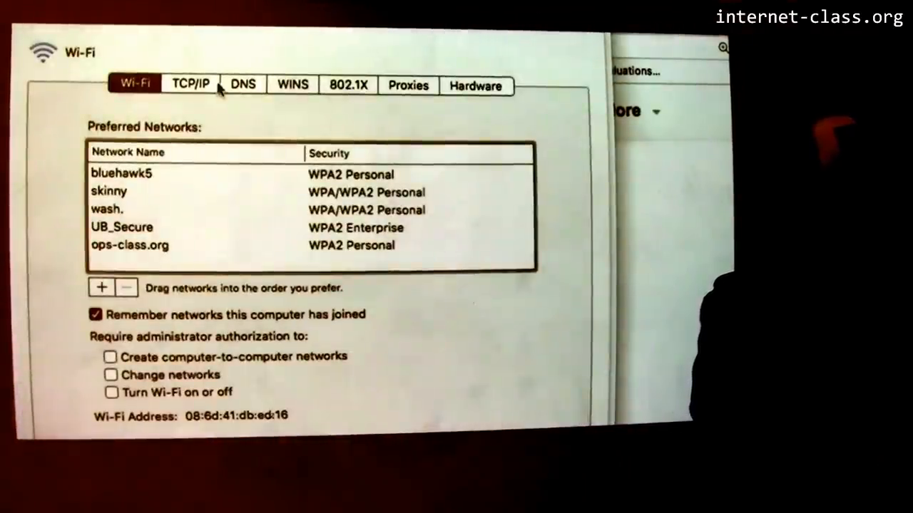
# Review the Wi-Fi connection's TCP/IP settings in the advanced sheet.
pyautogui.click(189, 84)
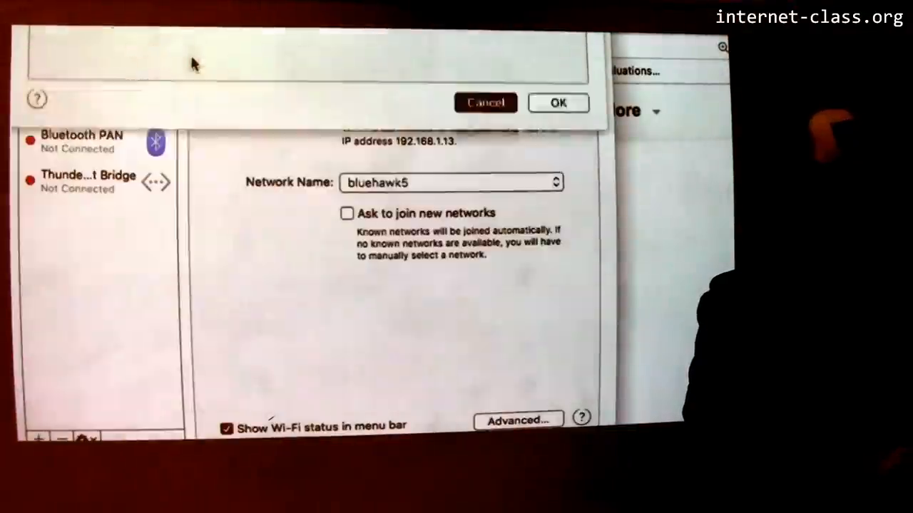
# Switch Wi-Fi to UB_Secure and reopen its advanced settings to see the DHCP address.
pyautogui.click(450, 182)
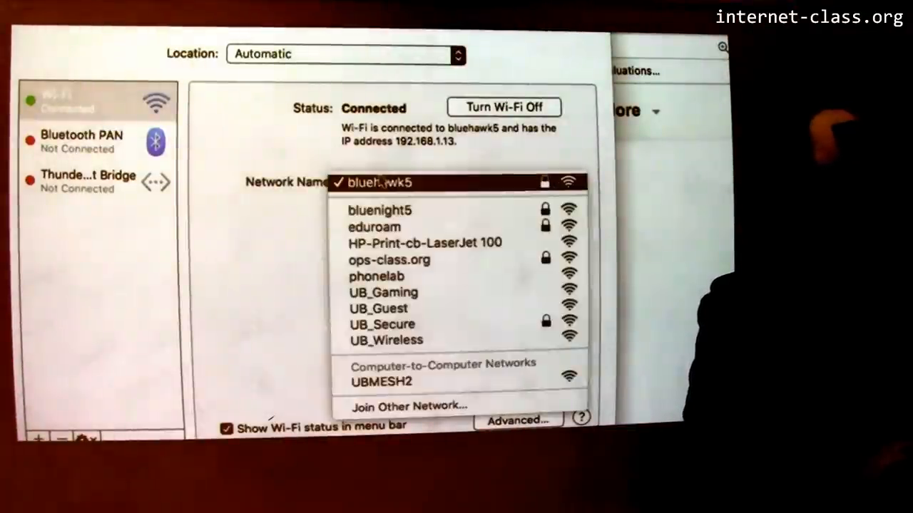
pyautogui.click(380, 183)
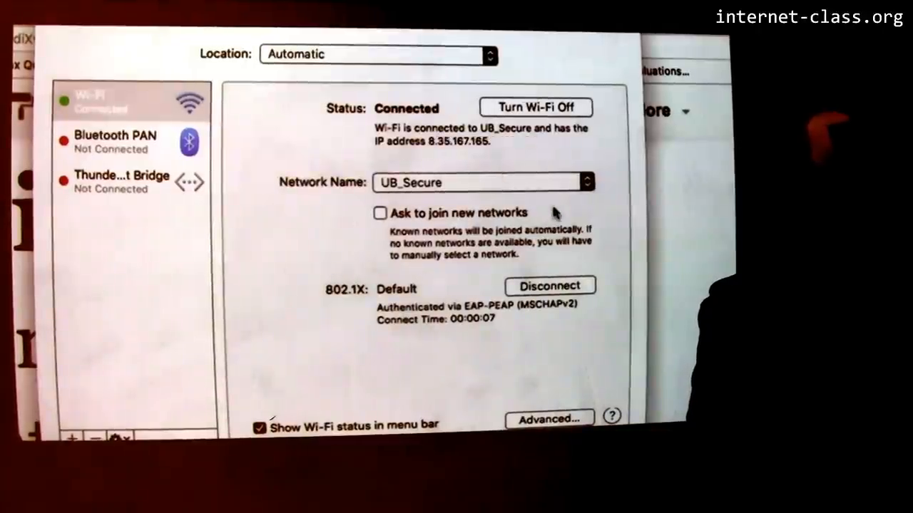
pyautogui.moveTo(545, 191)
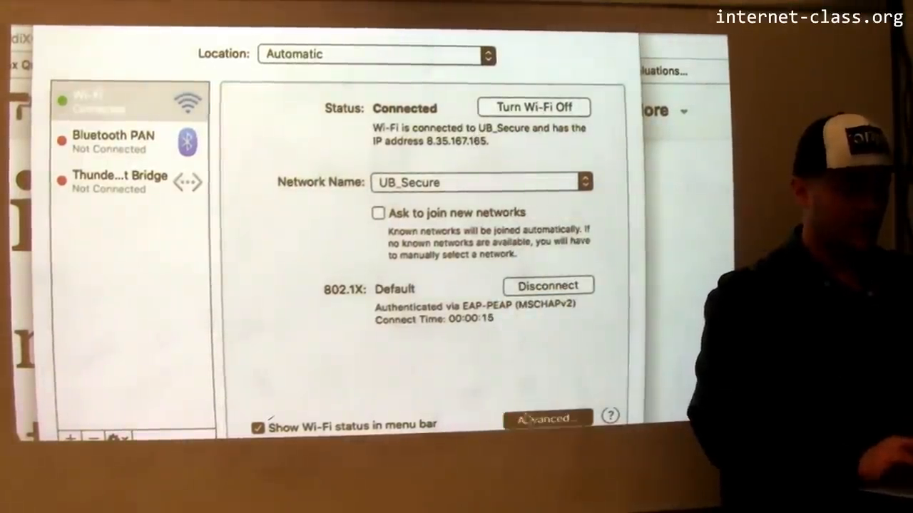
pyautogui.click(546, 417)
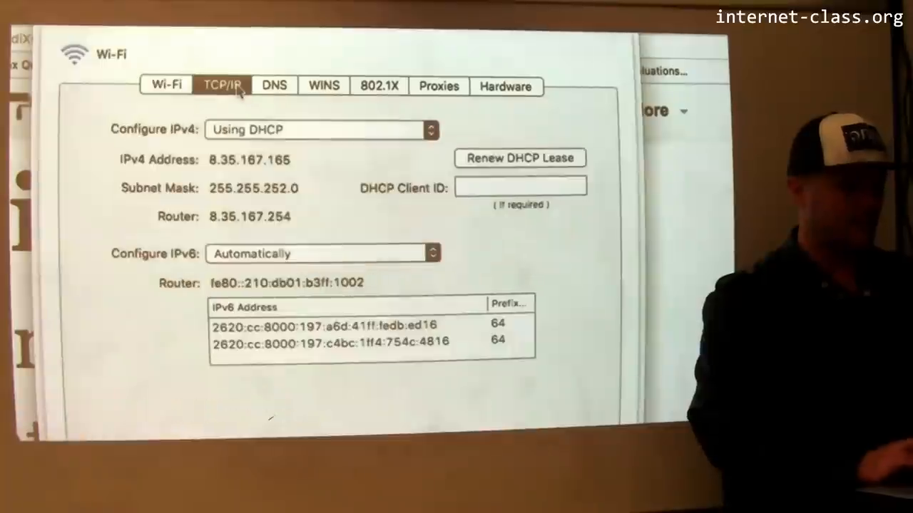